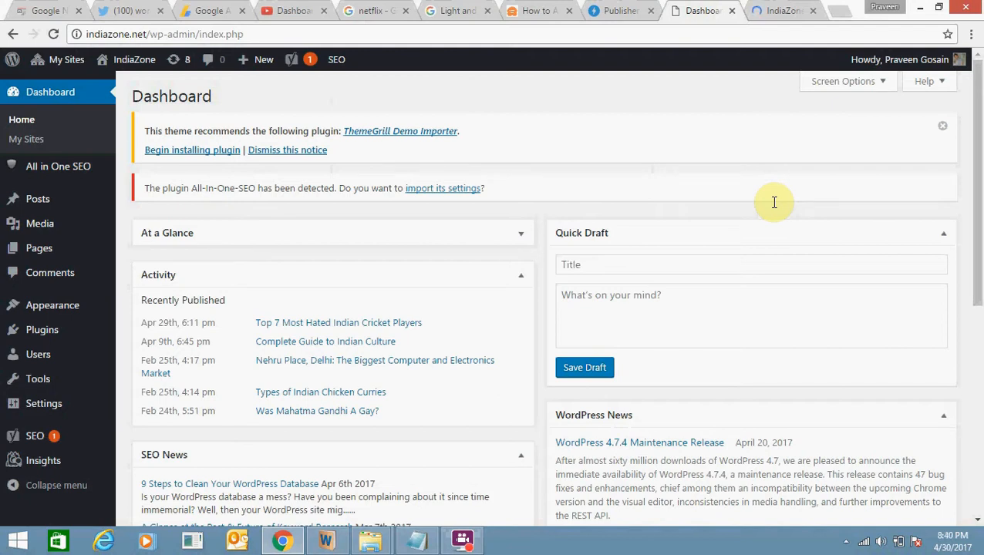
{"action": "mouse_move", "coordinate": [260, 34]}
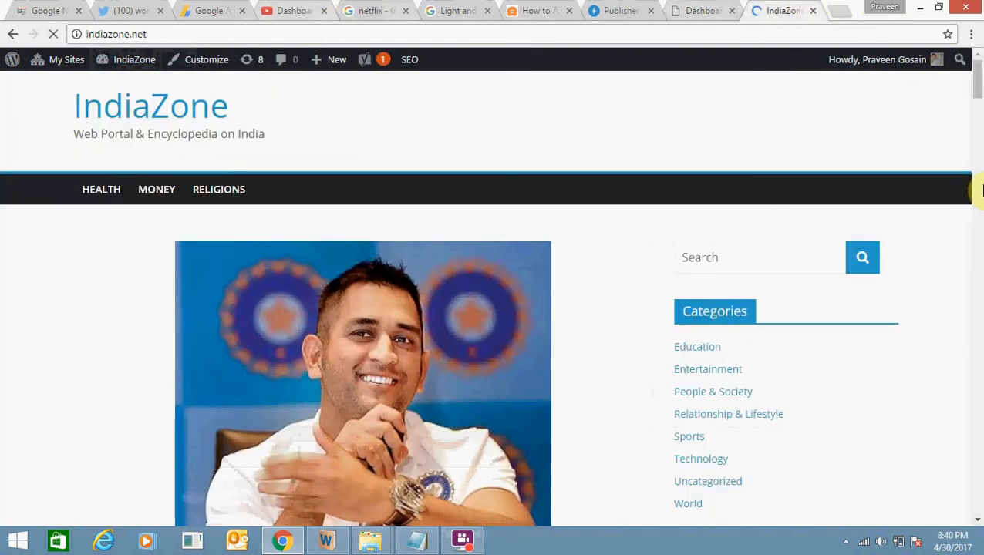
View the Complete Guide to Indian Culture post's author box, then return to the admin dashboard
{"action": "scroll", "scroll_direction": "down", "scroll_amount": 3}
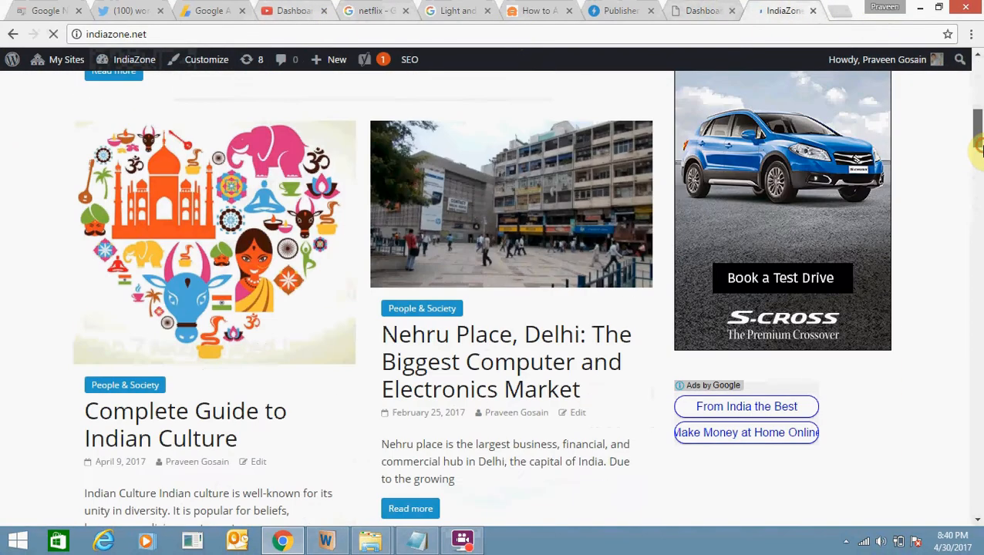
{"action": "mouse_move", "coordinate": [207, 410]}
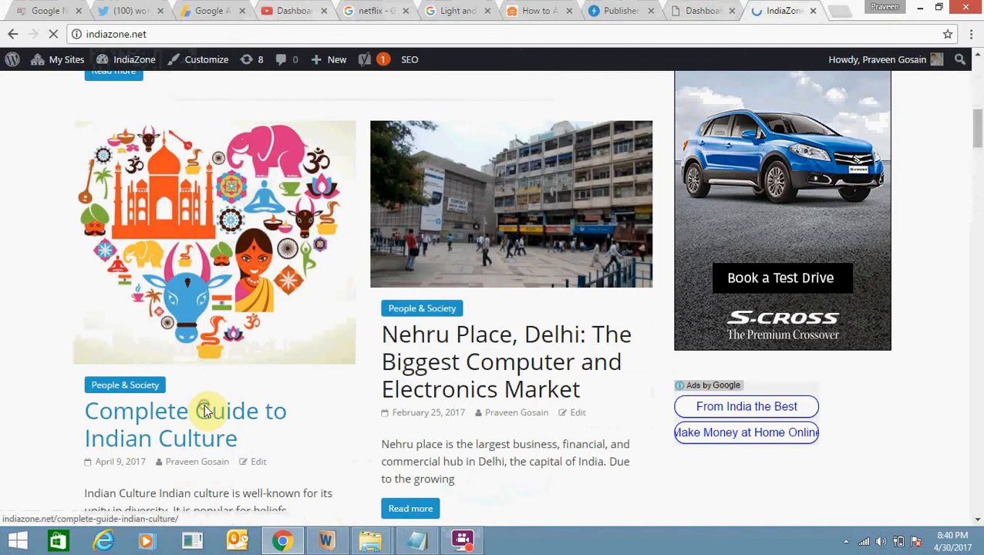
{"action": "left_click", "coordinate": [185, 425]}
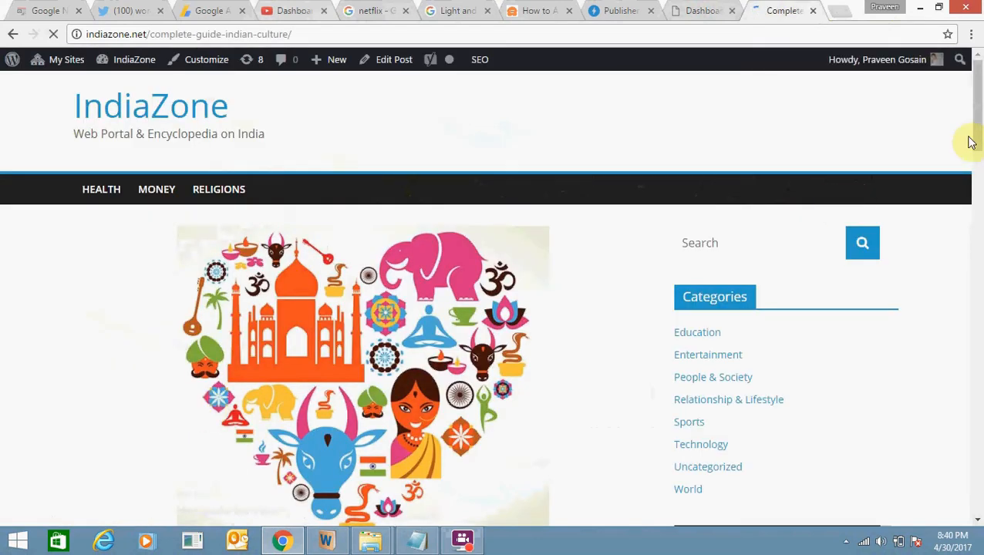
{"action": "scroll", "scroll_direction": "down", "scroll_amount": 3}
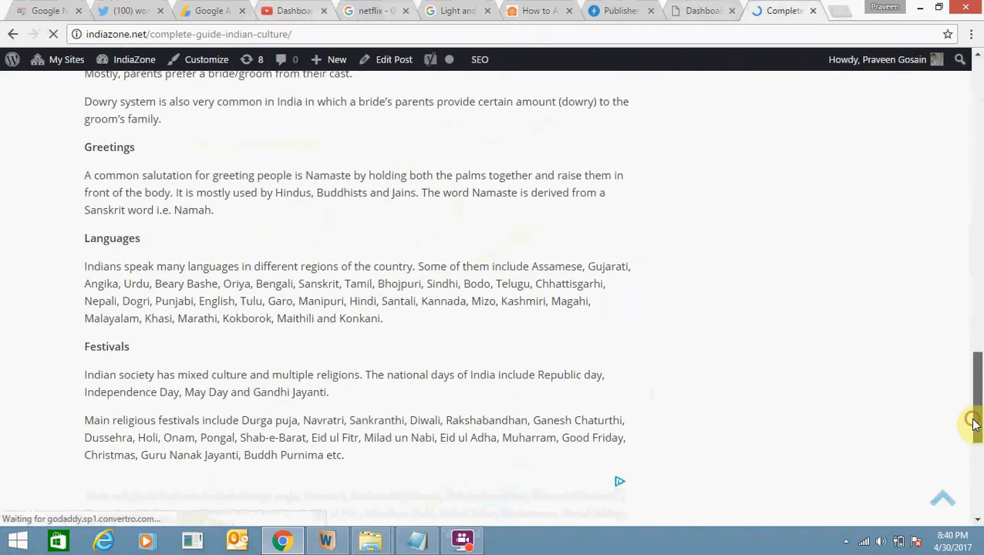
{"action": "scroll", "scroll_direction": "down", "scroll_amount": 3}
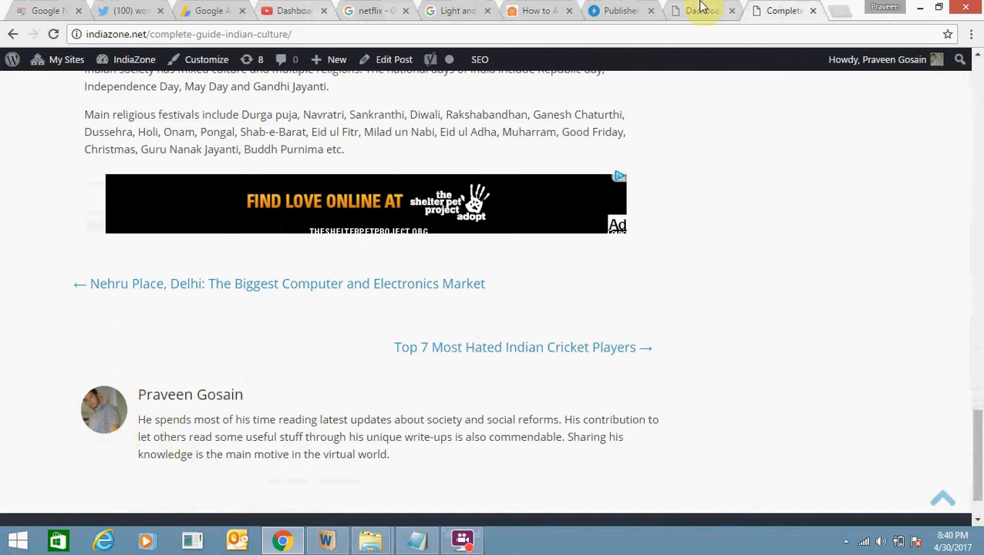
{"action": "left_click", "coordinate": [700, 11]}
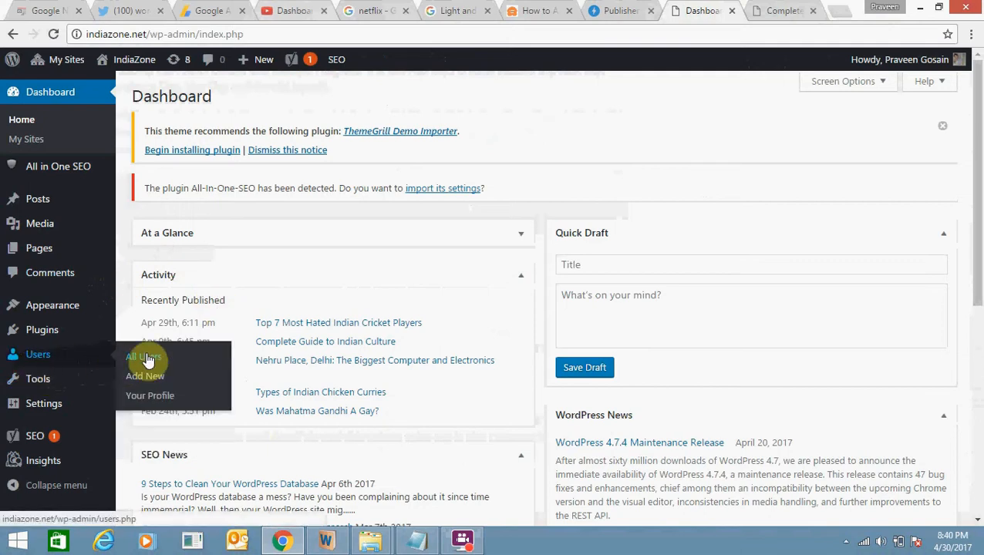
From Users > All Users, edit the admin user's own profile and reach its Profile Picture section
{"action": "left_click", "coordinate": [142, 356]}
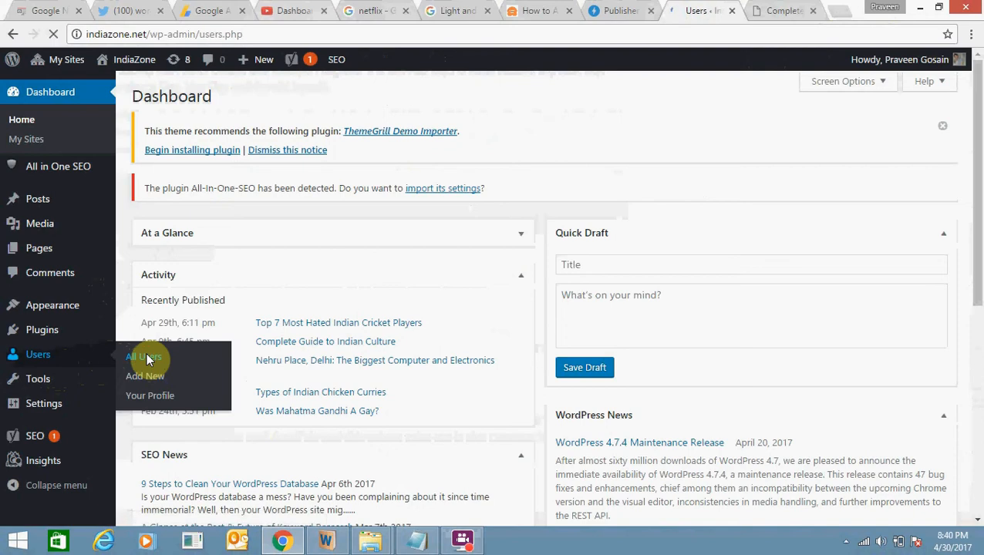
{"action": "left_click", "coordinate": [143, 356]}
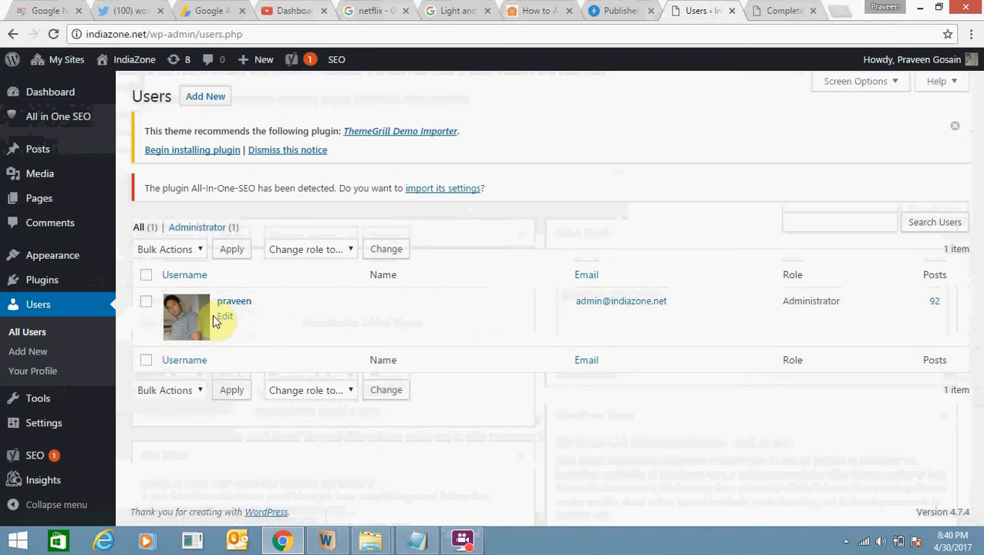
{"action": "left_click", "coordinate": [225, 316]}
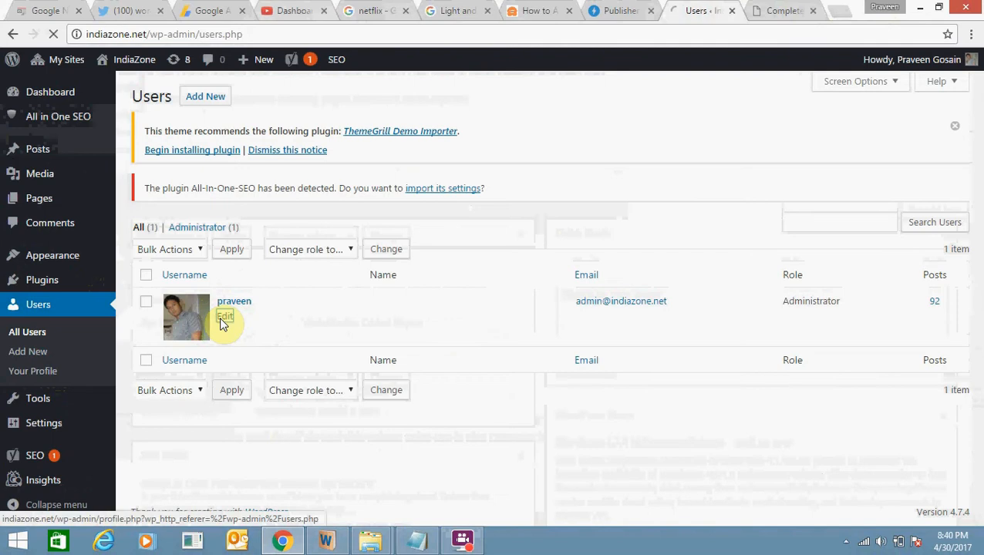
{"action": "left_click", "coordinate": [234, 300]}
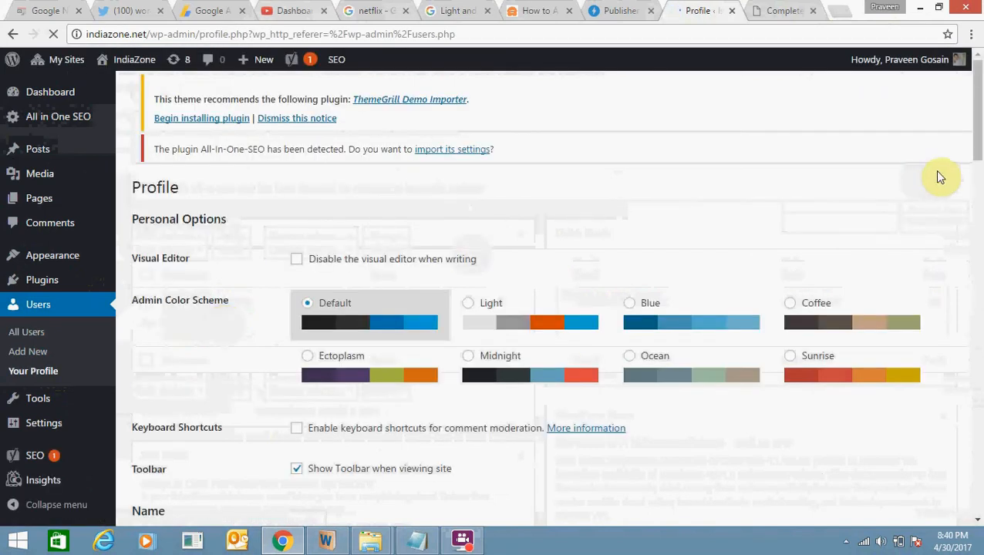
{"action": "scroll", "scroll_direction": "down", "scroll_amount": 3}
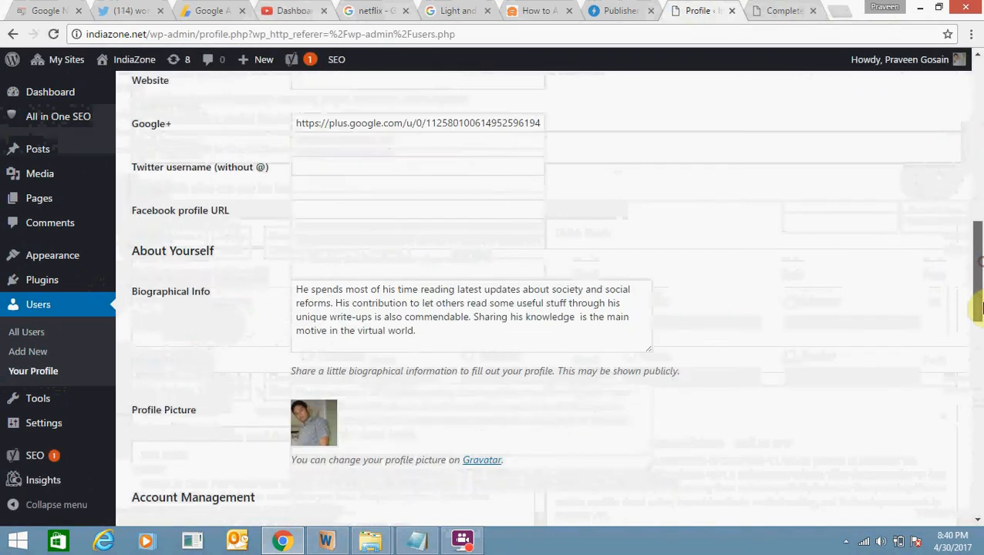
{"action": "scroll", "scroll_direction": "down", "scroll_amount": 3}
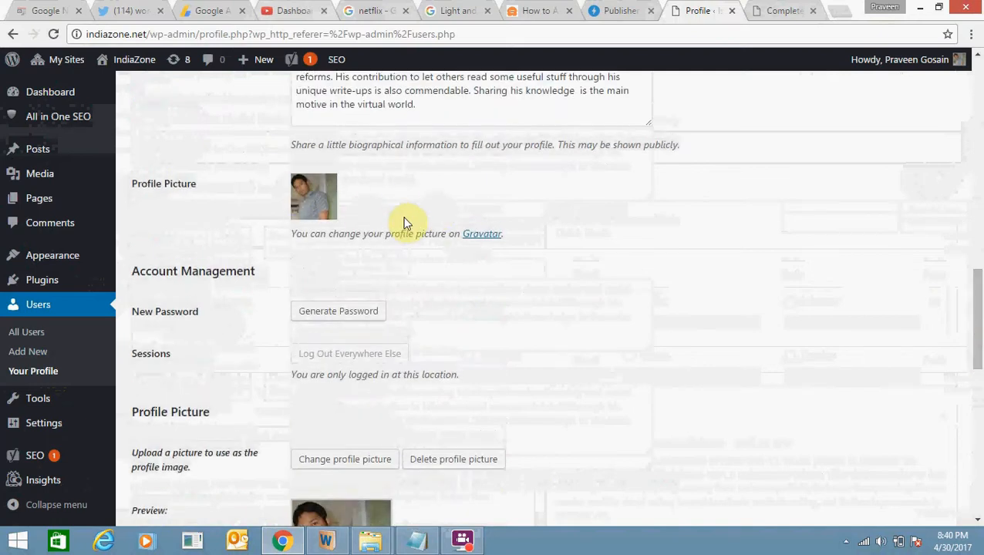
{"action": "scroll", "scroll_direction": "down", "scroll_amount": 3}
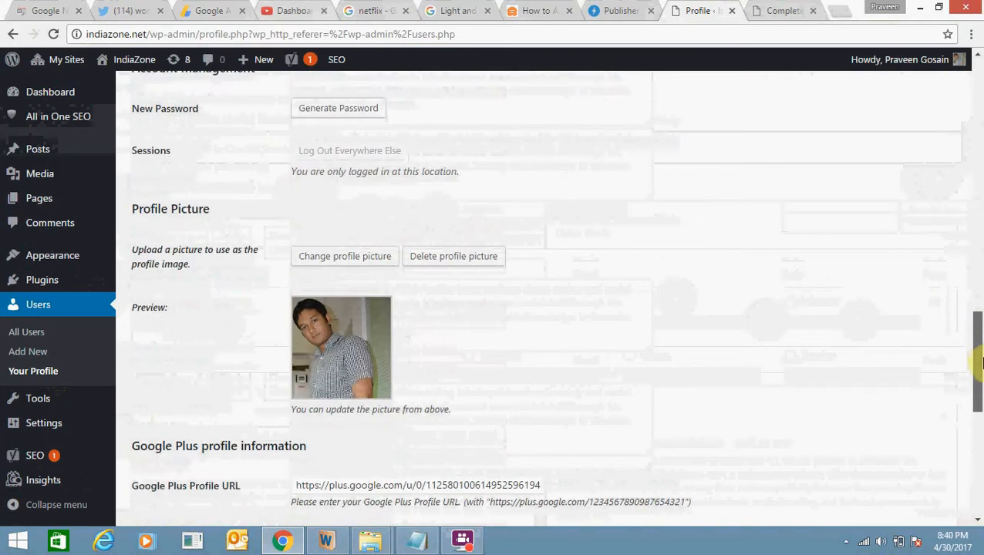
{"action": "scroll", "scroll_direction": "down", "scroll_amount": 3}
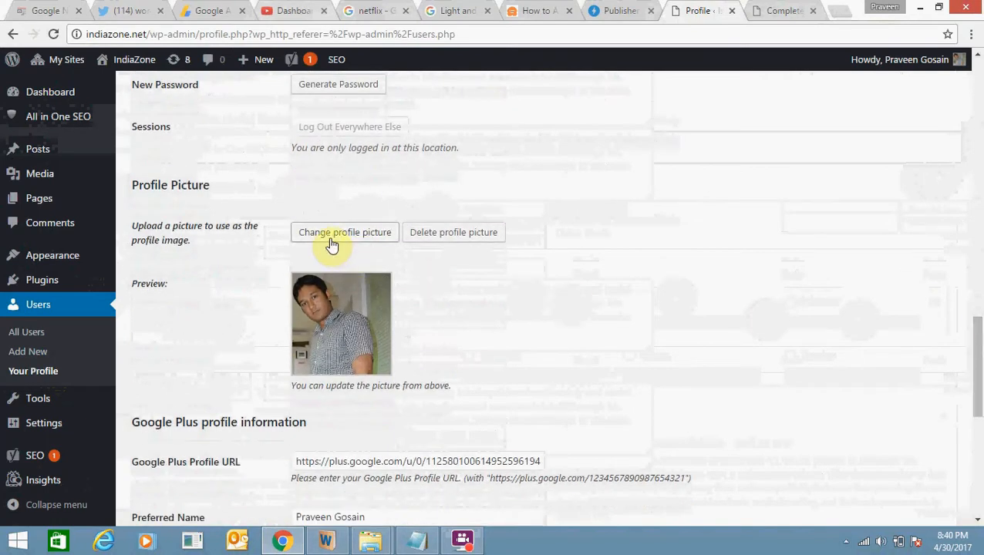
Upload a new photo from the computer and make it the author profile picture
{"action": "left_click", "coordinate": [345, 232]}
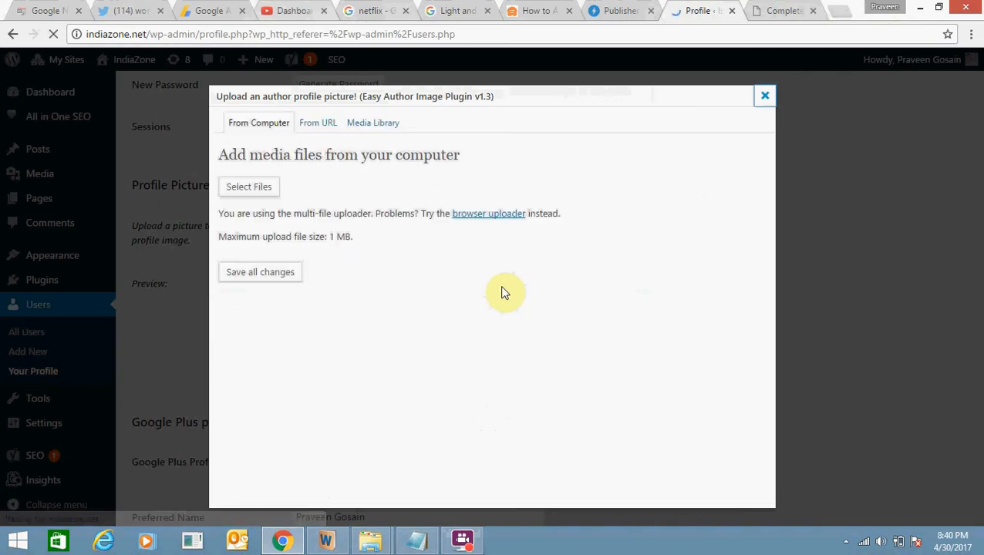
{"action": "left_click", "coordinate": [248, 187]}
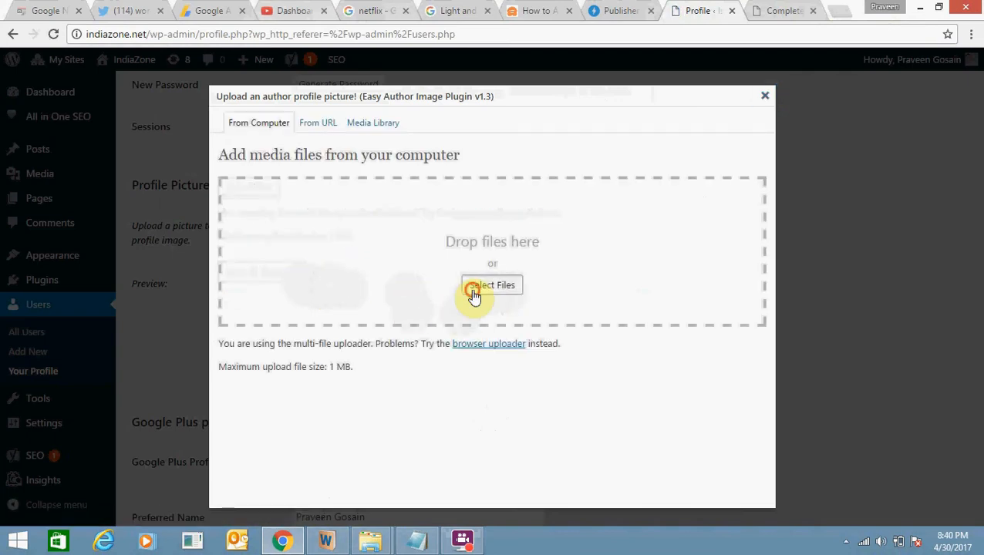
{"action": "left_click", "coordinate": [492, 284]}
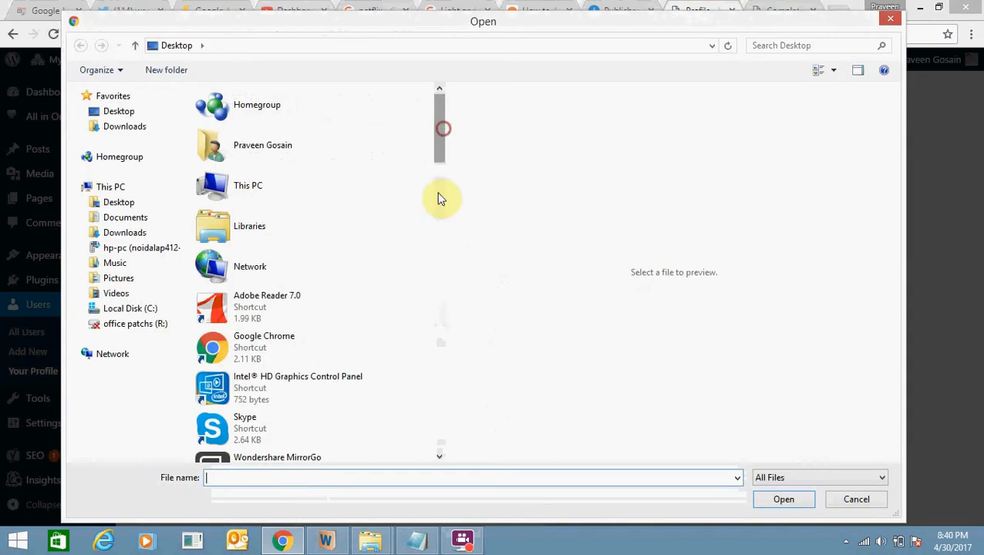
{"action": "scroll", "scroll_direction": "down", "scroll_amount": 3}
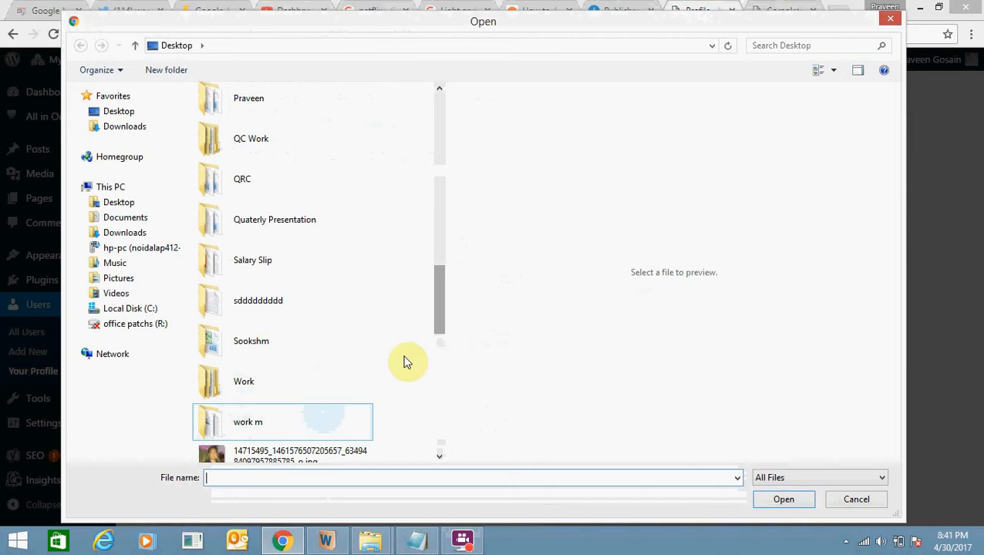
{"action": "scroll", "scroll_direction": "down", "scroll_amount": 3}
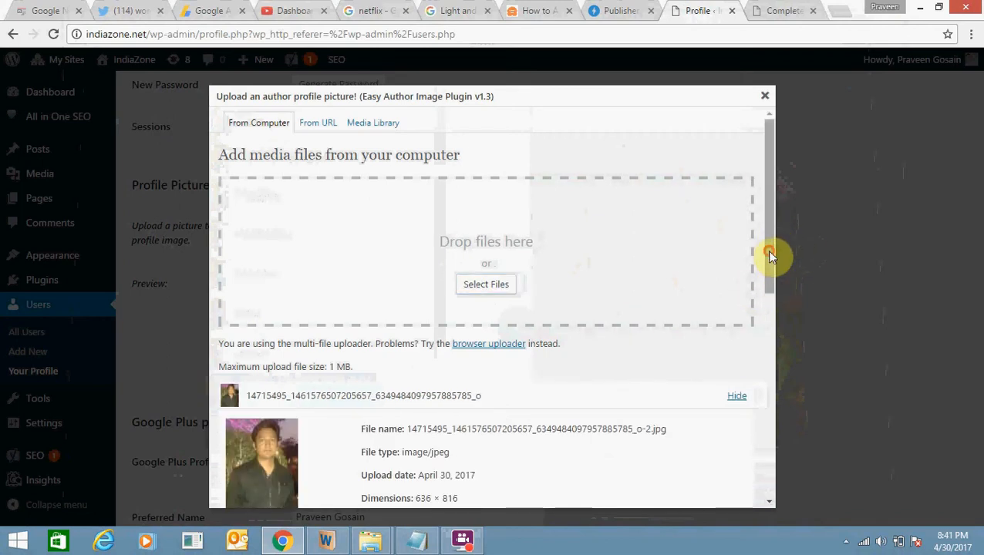
{"action": "scroll", "scroll_direction": "down", "scroll_amount": 3}
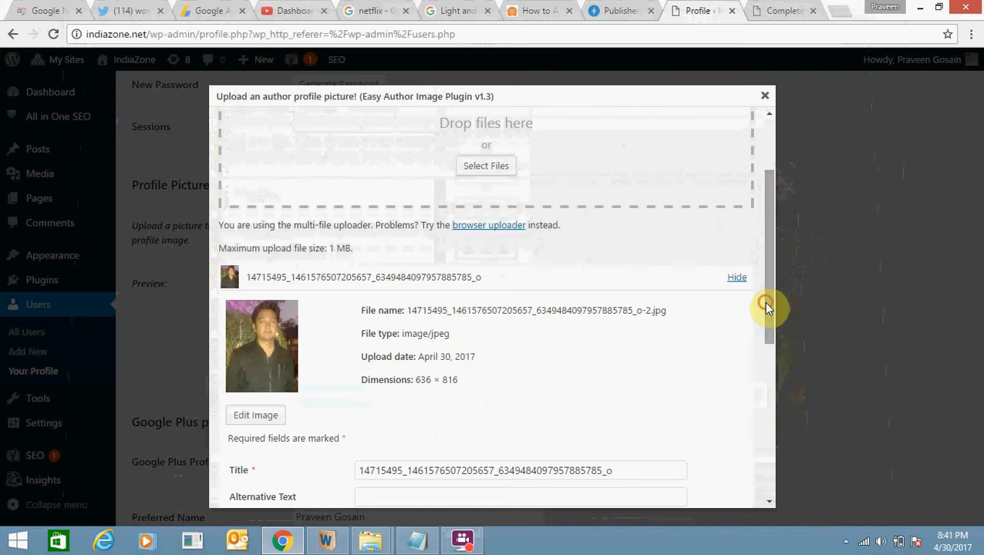
{"action": "scroll", "scroll_direction": "down", "scroll_amount": 3}
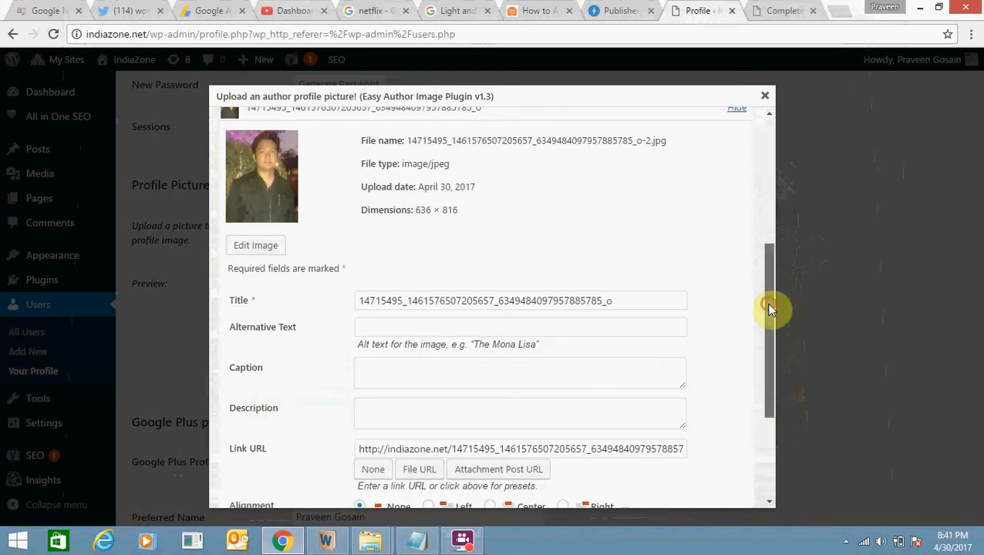
{"action": "scroll", "scroll_direction": "down", "scroll_amount": 3}
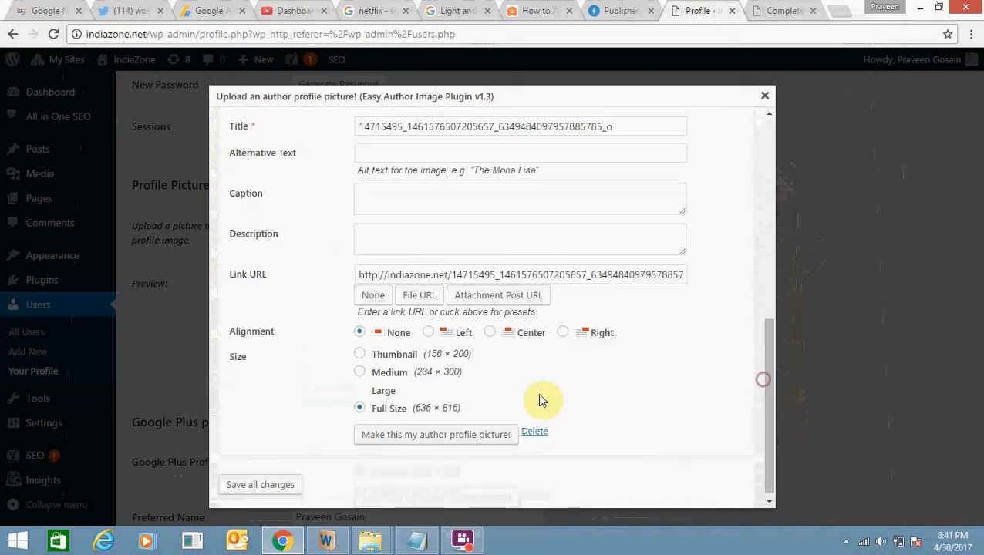
{"action": "mouse_move", "coordinate": [417, 444]}
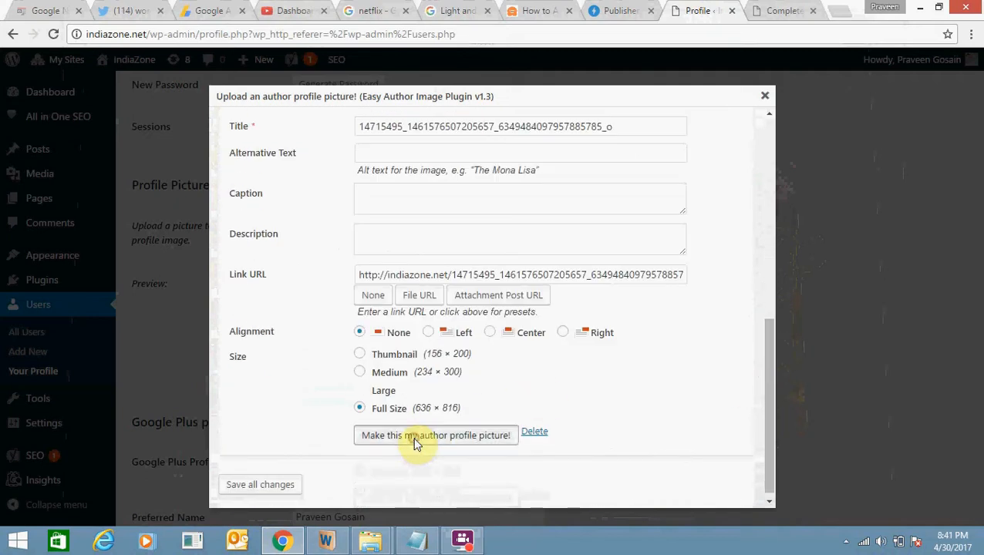
{"action": "left_click", "coordinate": [435, 435]}
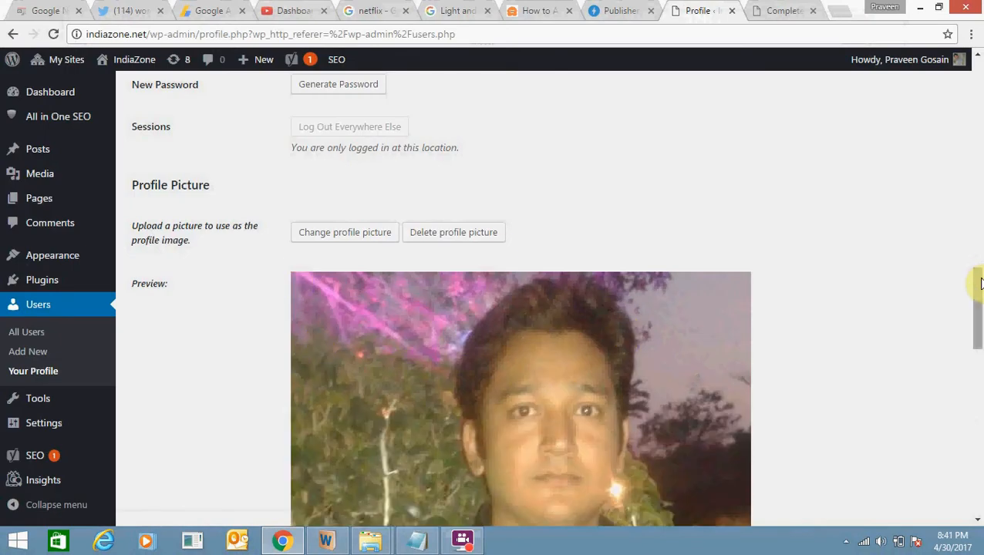
Update Profile at the page bottom so 'Profile updated' confirms the new photo is saved
{"action": "scroll", "scroll_direction": "down", "scroll_amount": 3}
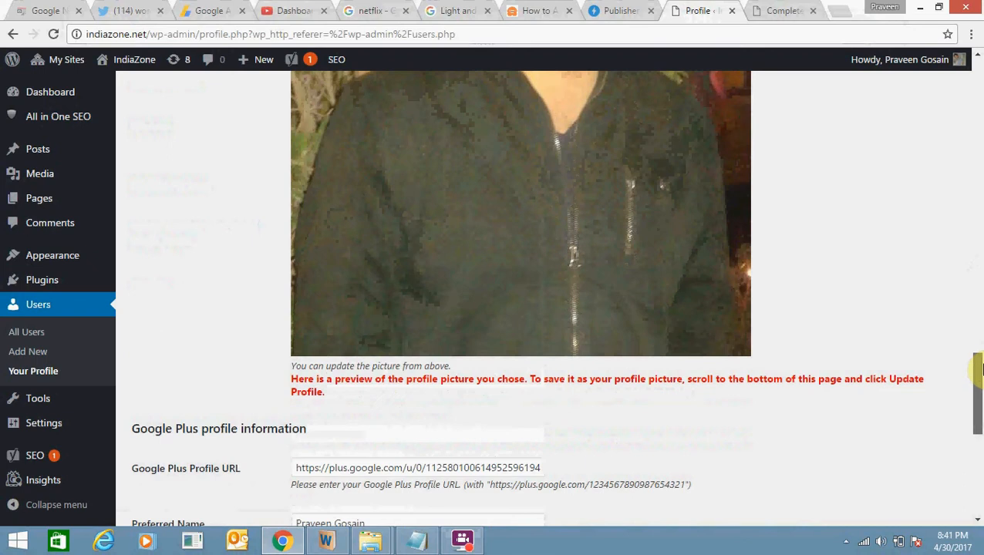
{"action": "scroll", "scroll_direction": "down", "scroll_amount": 3}
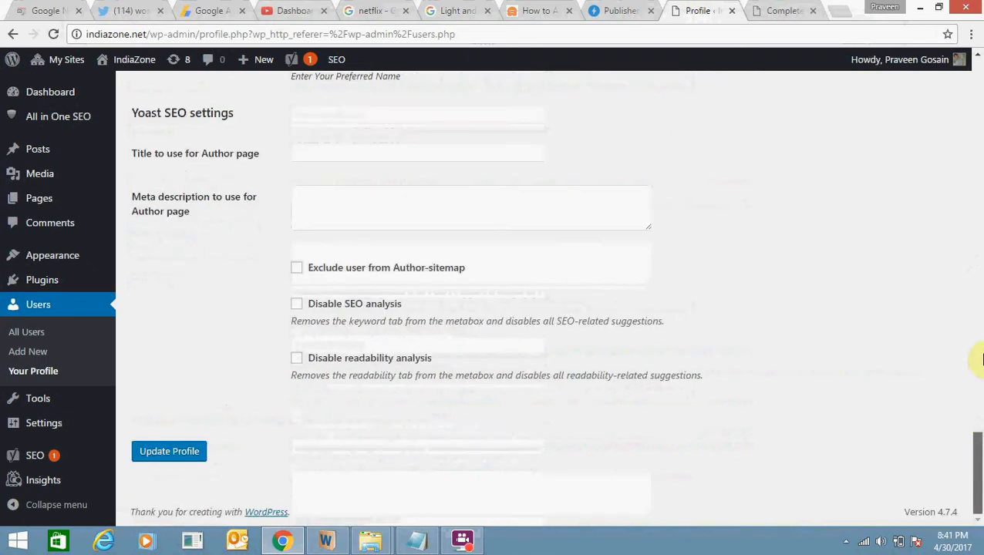
{"action": "scroll", "scroll_direction": "up", "scroll_amount": 3}
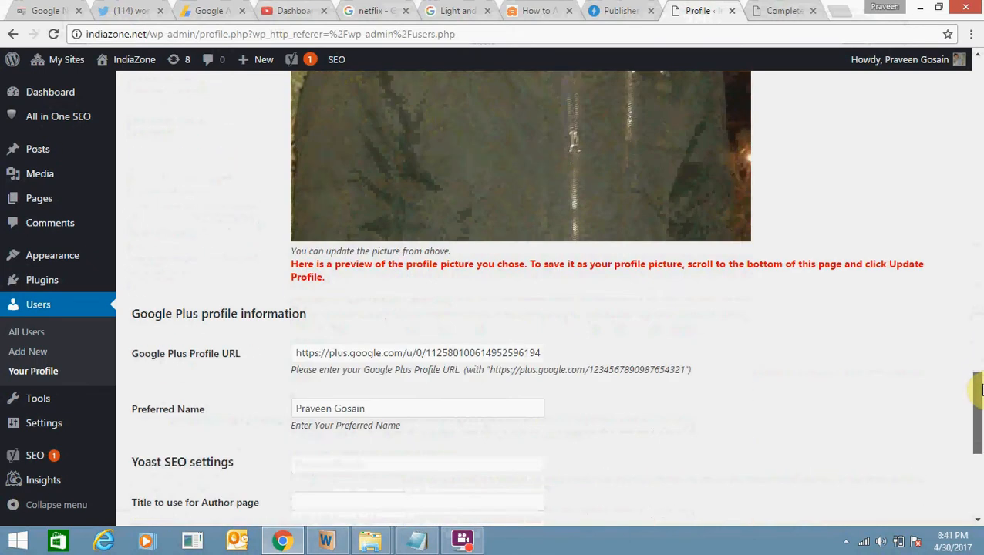
{"action": "scroll", "scroll_direction": "down", "scroll_amount": 3}
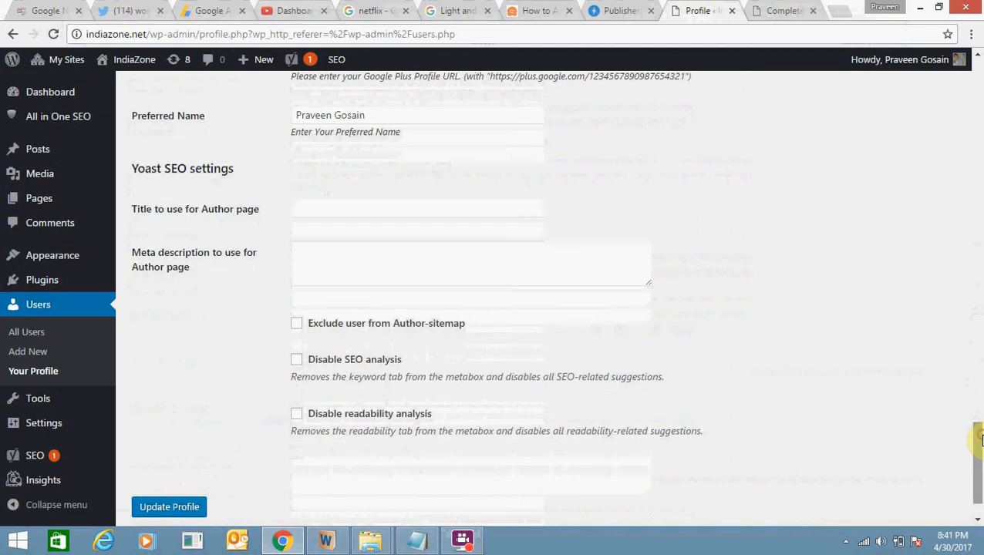
{"action": "left_click", "coordinate": [170, 507]}
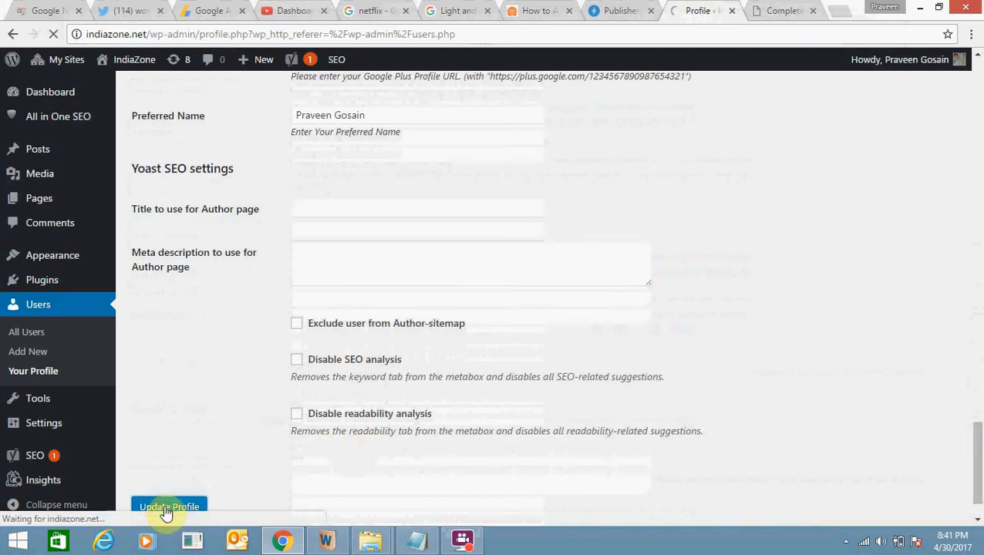
{"action": "left_click", "coordinate": [170, 506]}
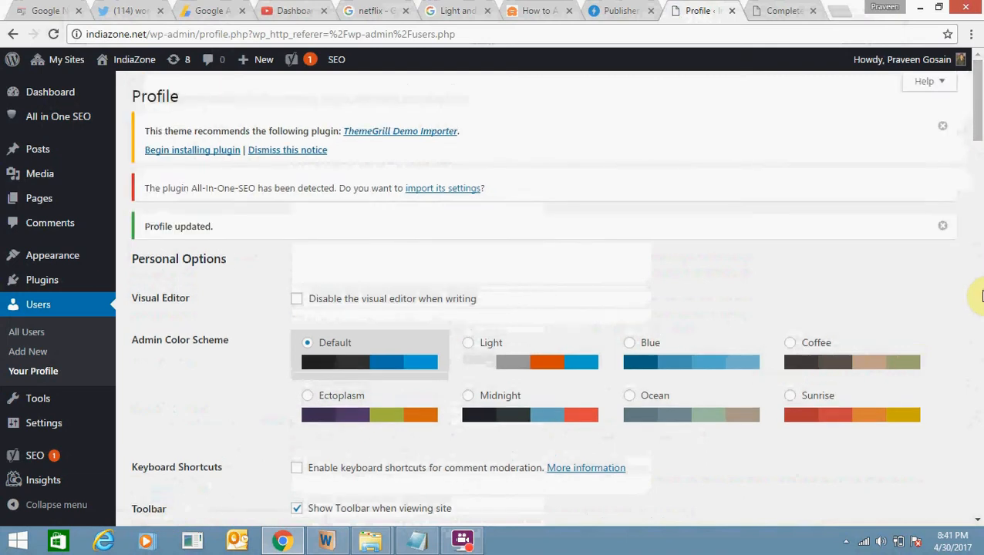
{"action": "scroll", "scroll_direction": "down", "scroll_amount": 3}
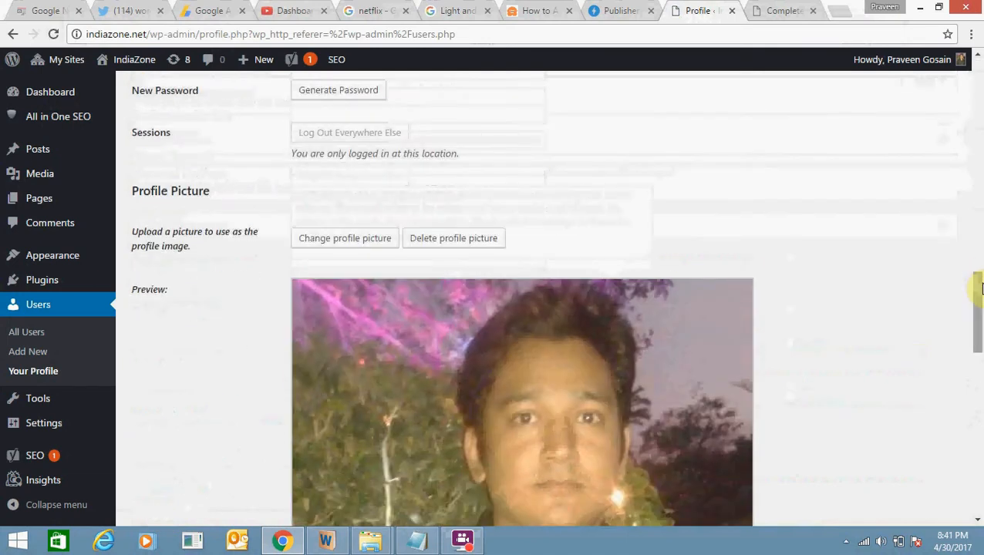
{"action": "scroll", "scroll_direction": "up", "scroll_amount": 3}
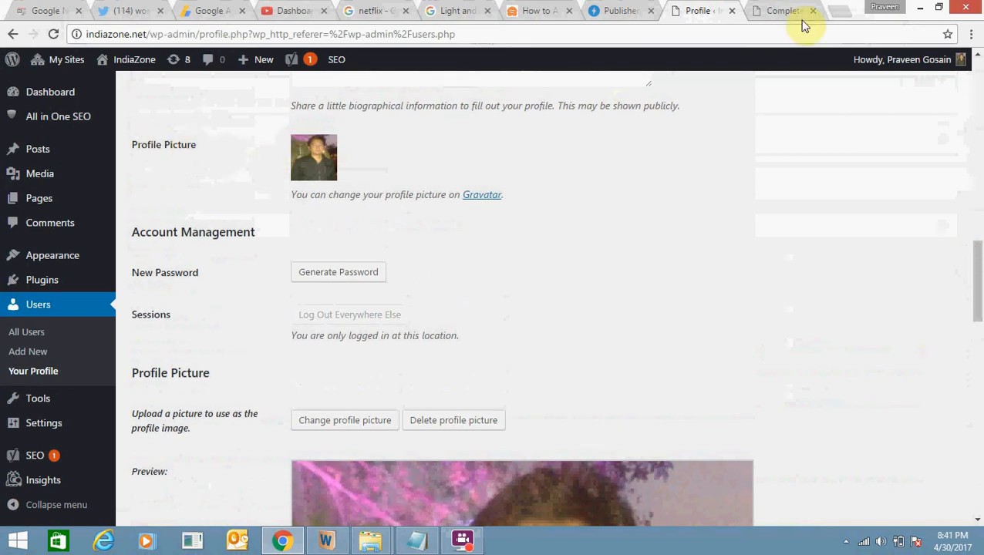
Reload the published article so its author box shows the new profile photo
{"action": "left_click", "coordinate": [784, 9]}
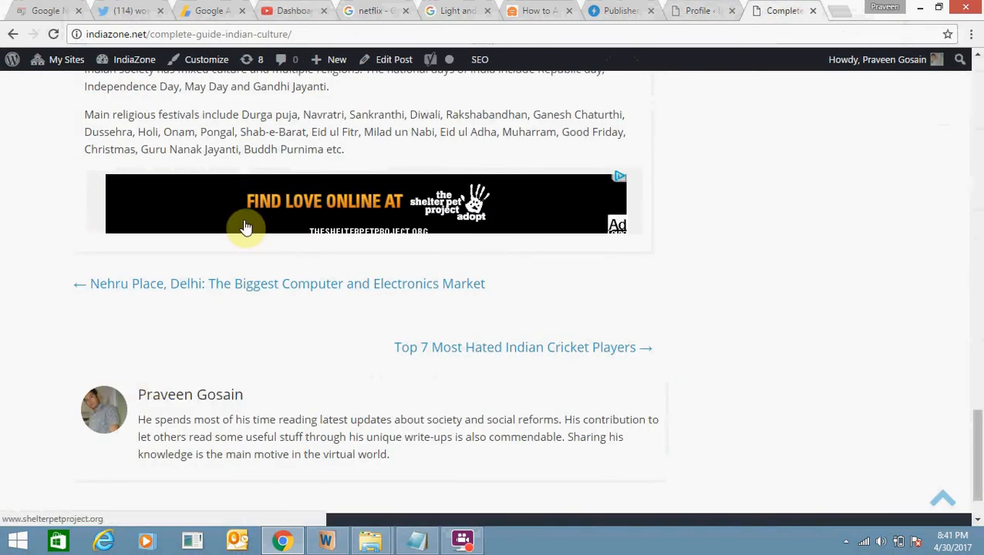
{"action": "mouse_move", "coordinate": [56, 34]}
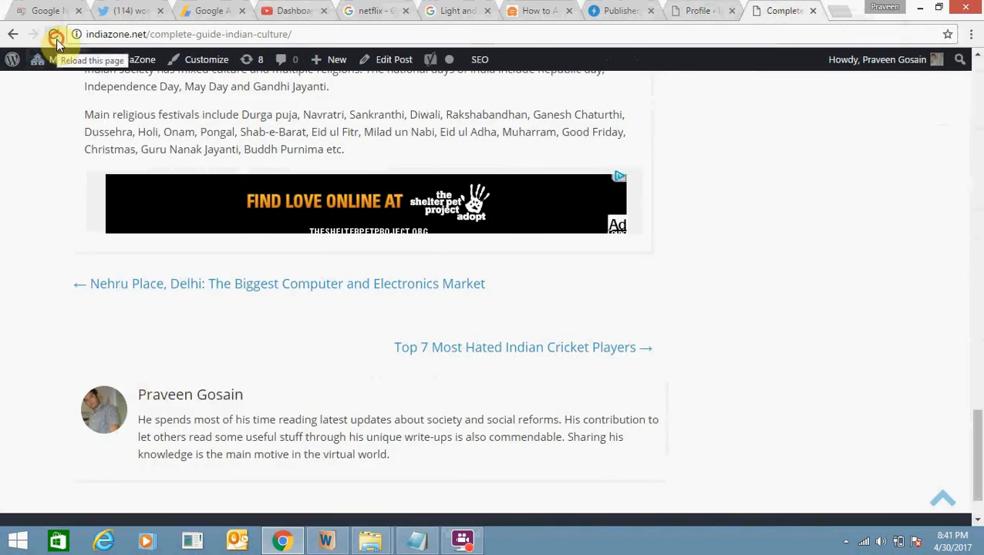
{"action": "left_click", "coordinate": [54, 34]}
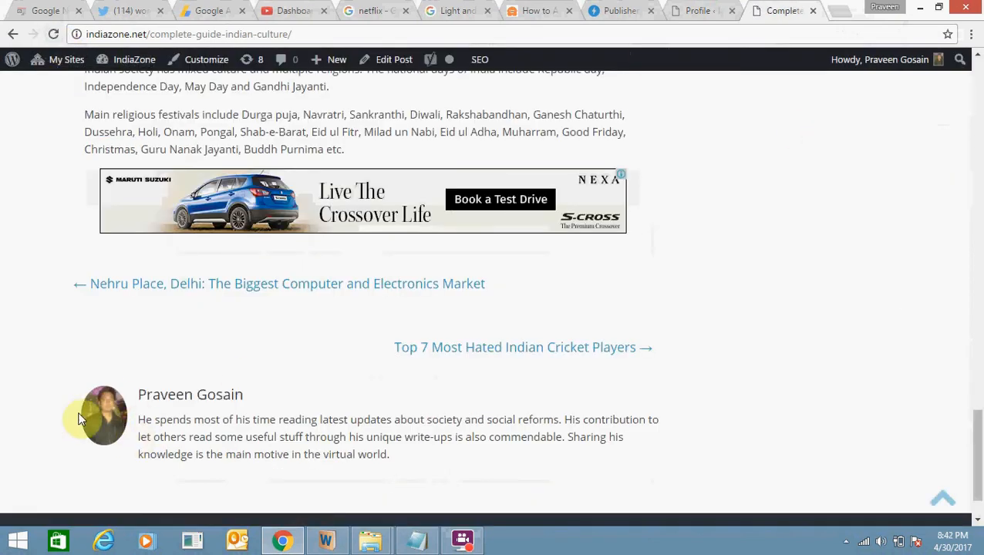
{"action": "mouse_move", "coordinate": [105, 432]}
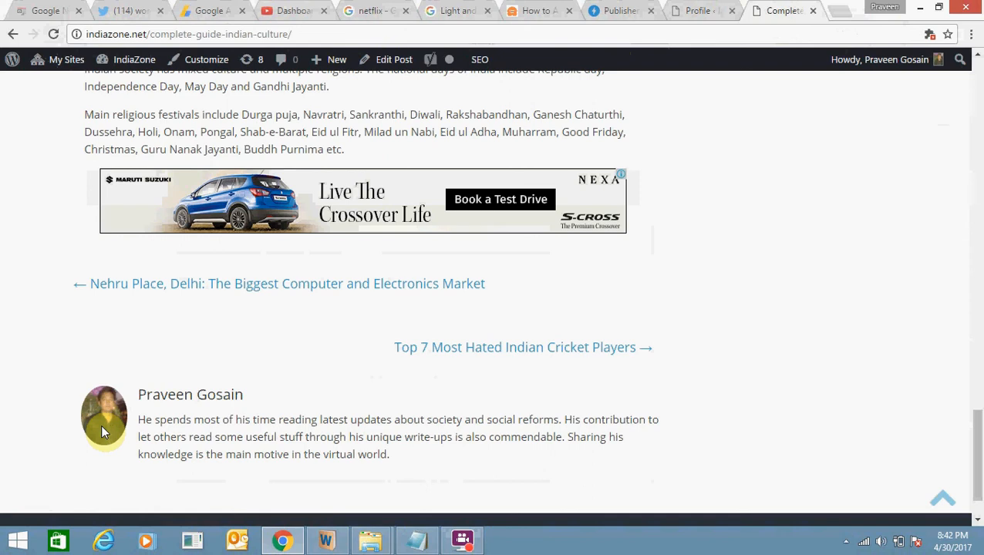
{"action": "mouse_move", "coordinate": [377, 469]}
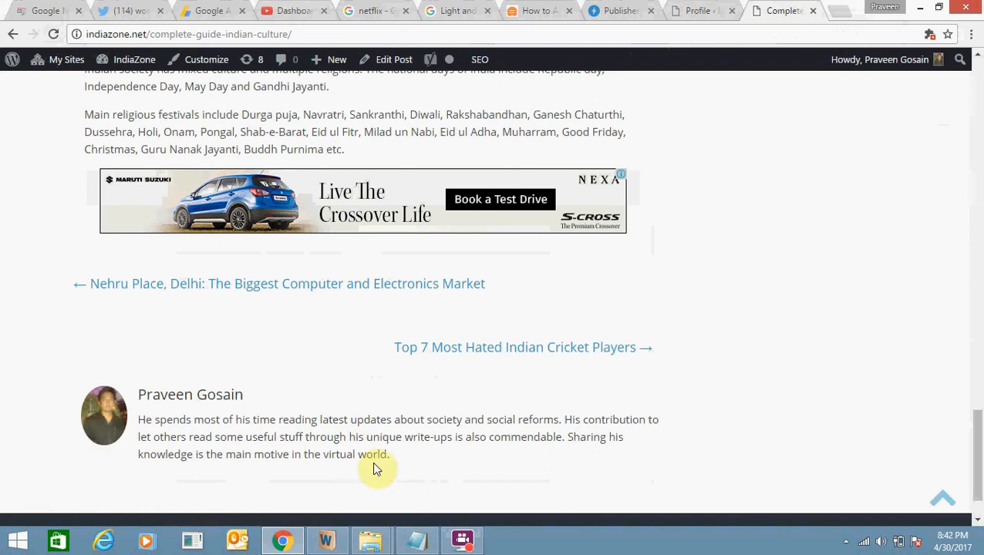